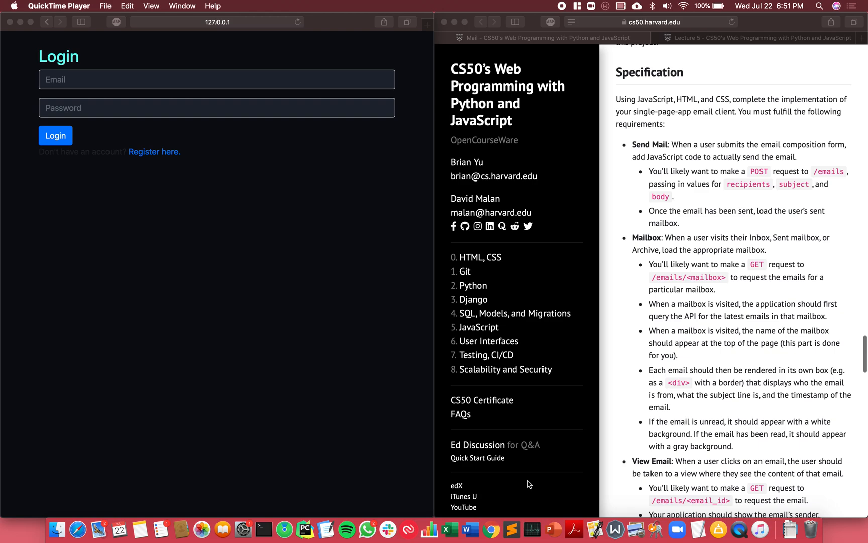
pyautogui.moveTo(382, 345)
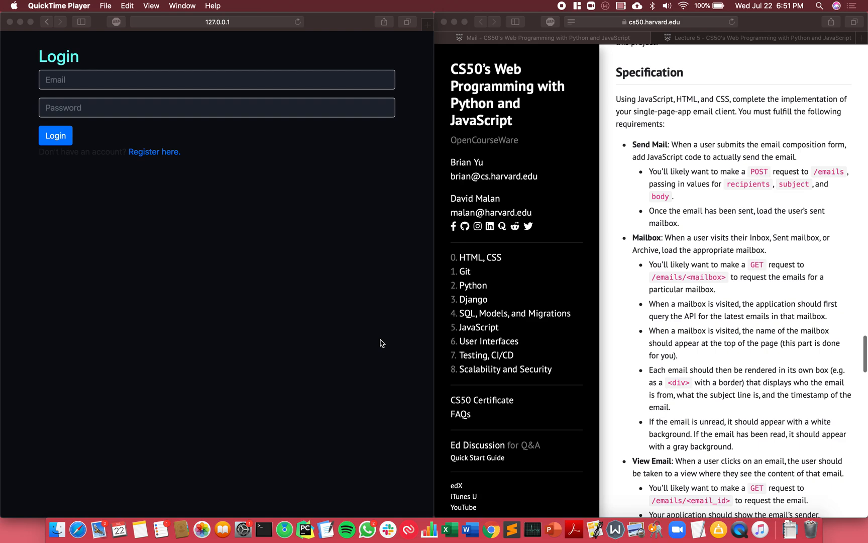
pyautogui.moveTo(318, 153)
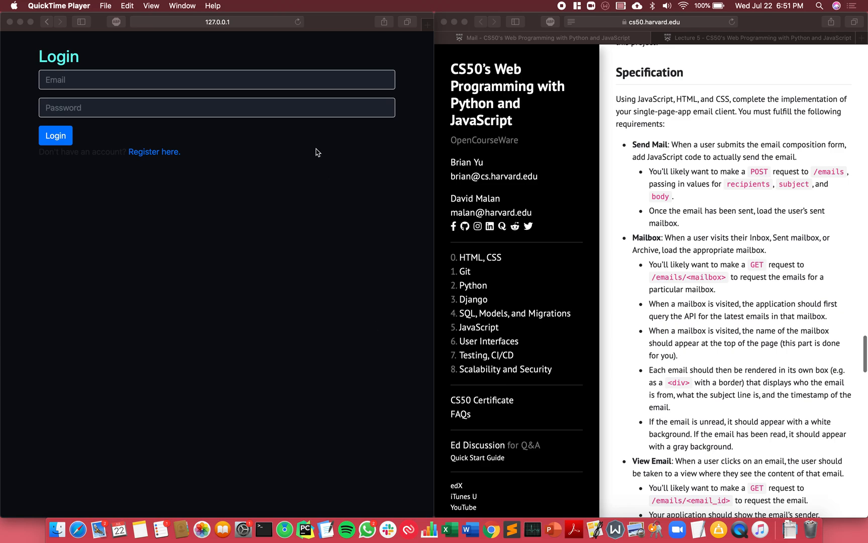
pyautogui.moveTo(313, 150)
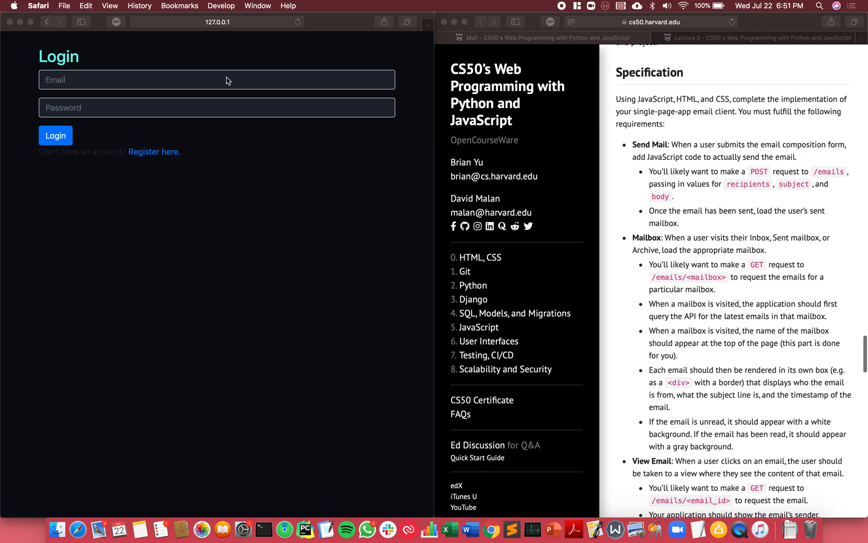
# Sign in with Safari's first saved account and land on the Inbox of received emails
pyautogui.click(216, 80)
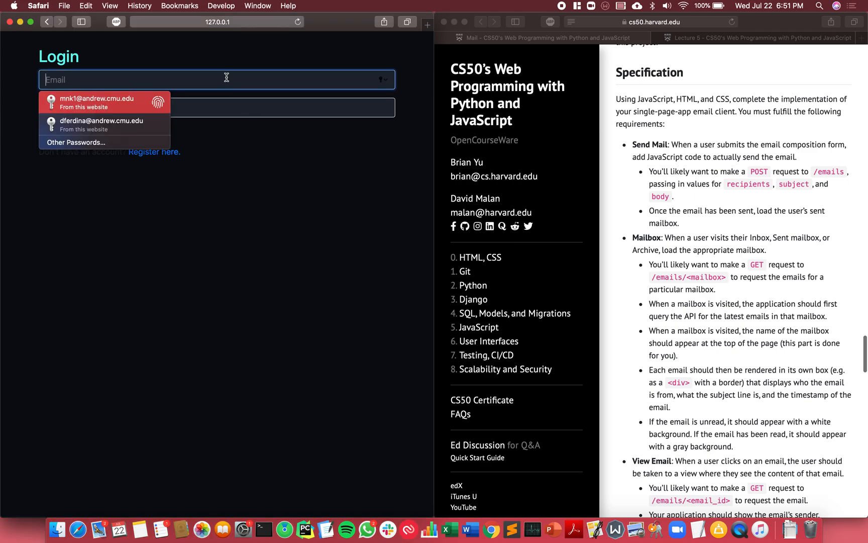
pyautogui.click(96, 101)
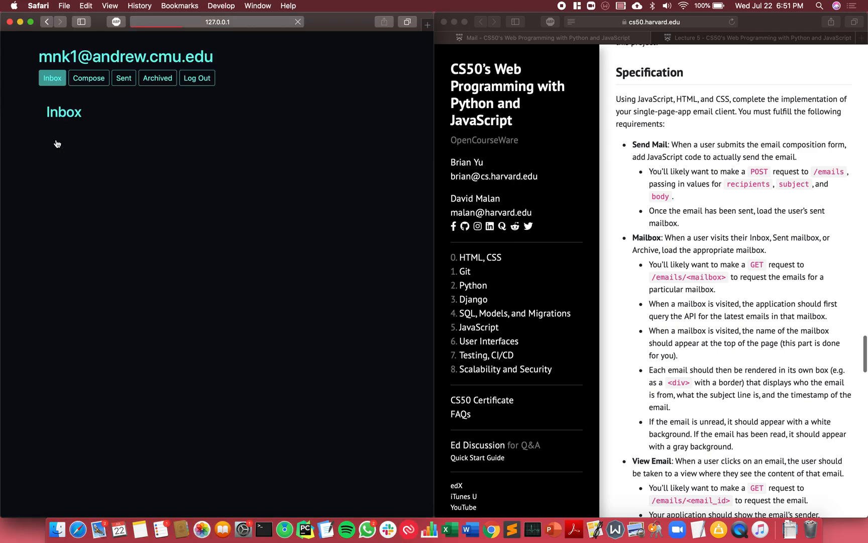
pyautogui.click(52, 78)
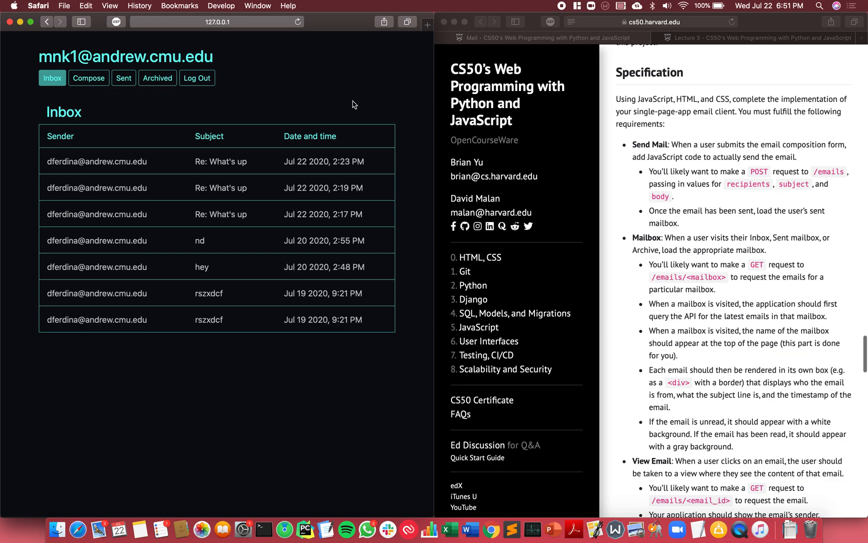
pyautogui.moveTo(268, 132)
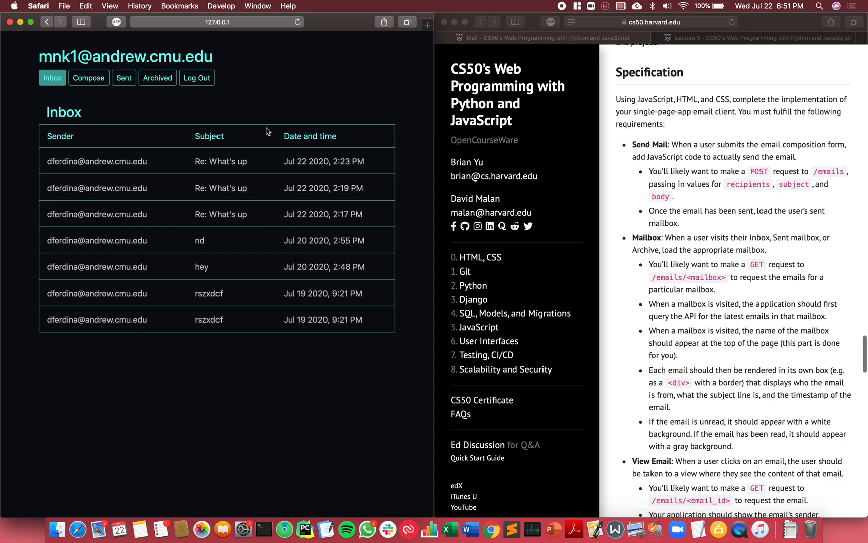
# Start a new email to the recipient with subject 'Taco this Tuesday?'
pyautogui.click(89, 77)
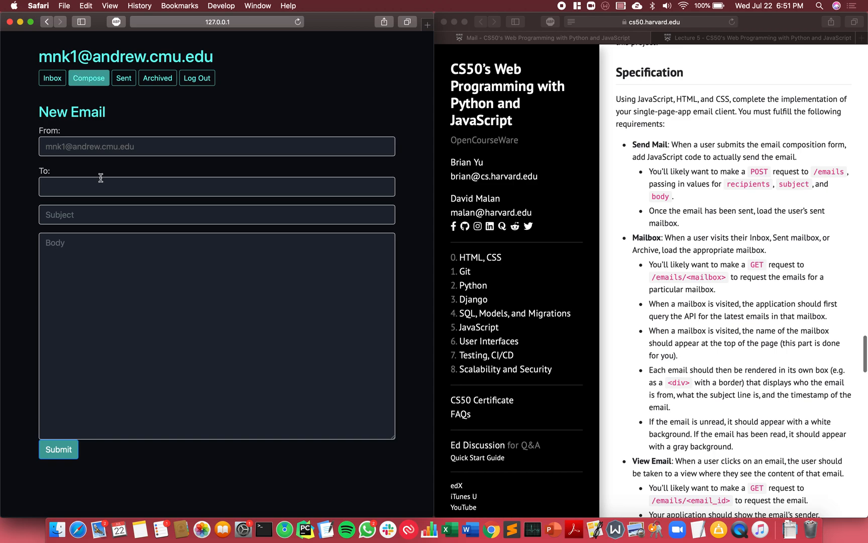
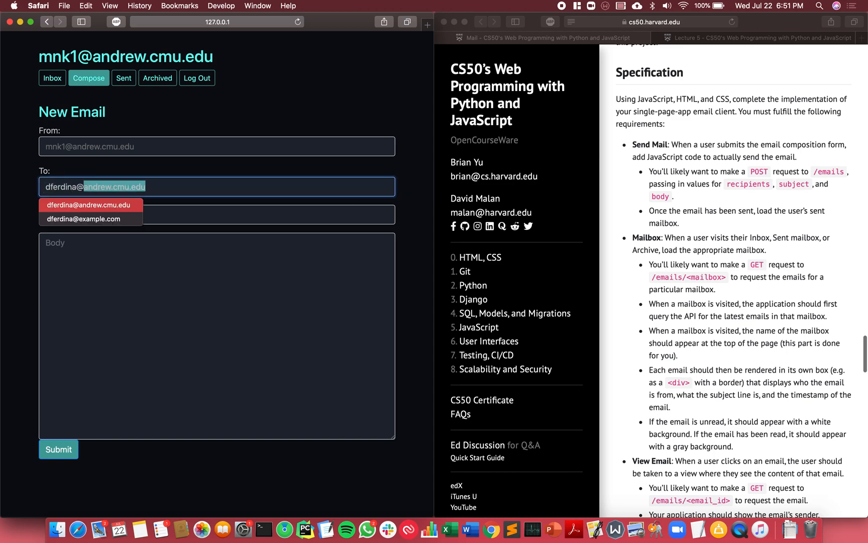
pyautogui.click(90, 204)
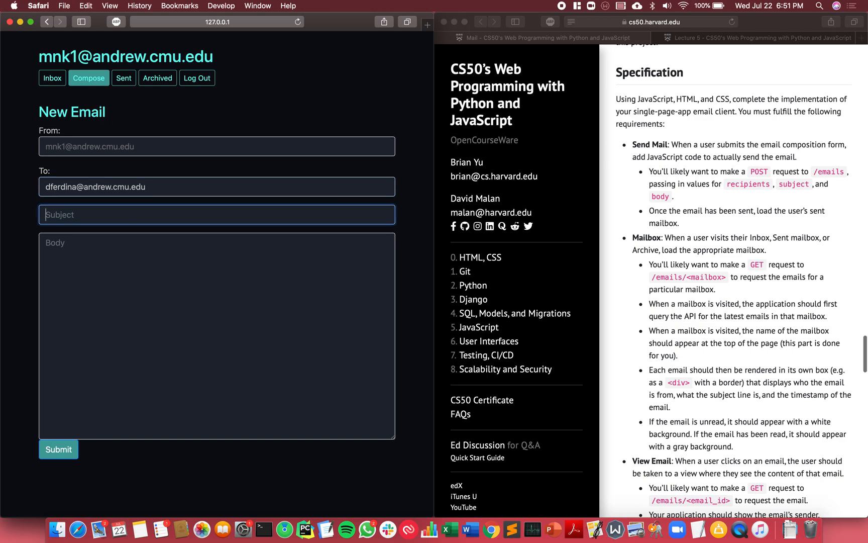
pyautogui.write('Taco this Tuesday?')
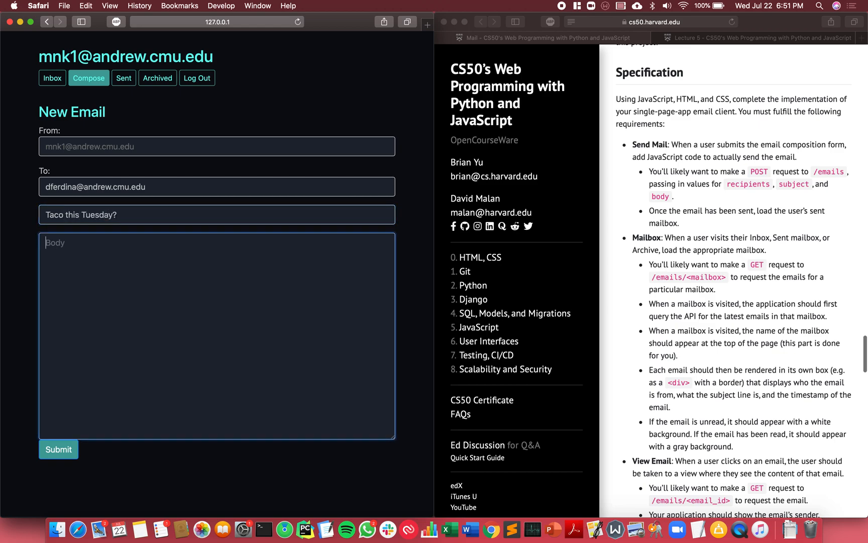
# Write the body: 'Hey' lunch invitation signed 'Best wishes, Nahin'
pyautogui.write('Hey,')
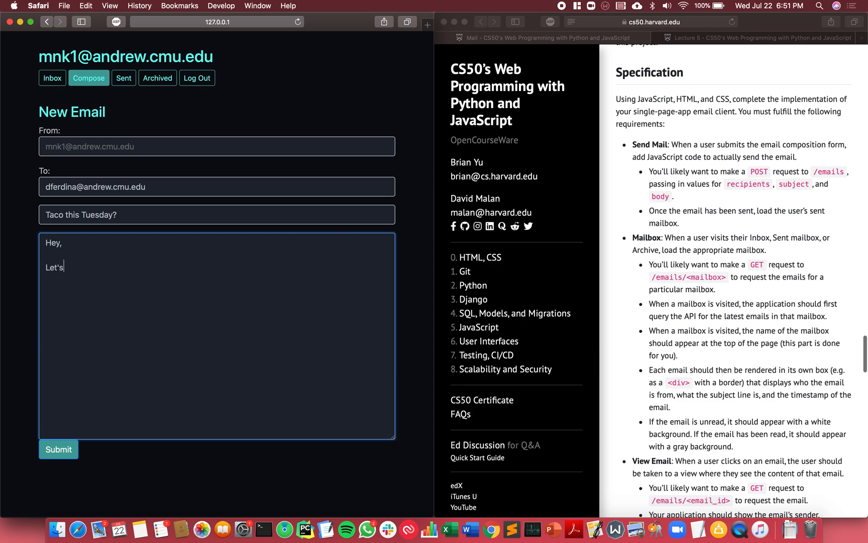
pyautogui.write('go get lunch today!')
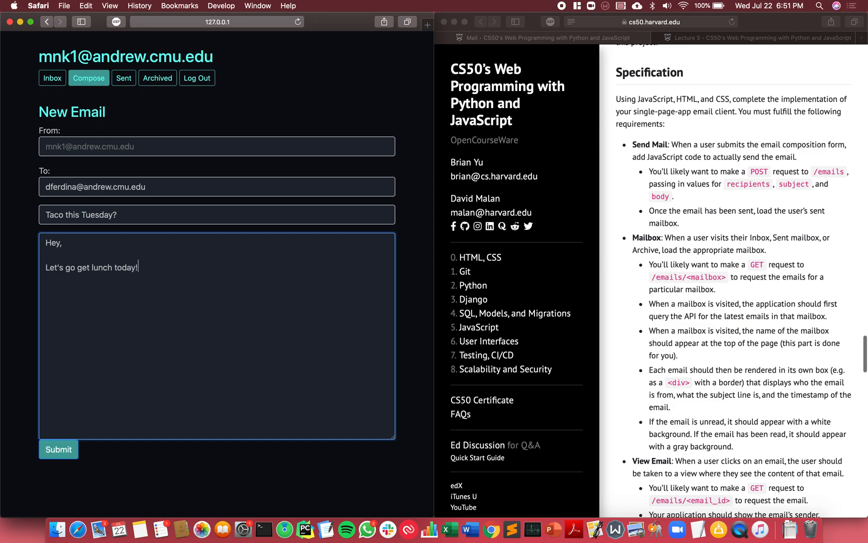
pyautogui.write('Best wis')
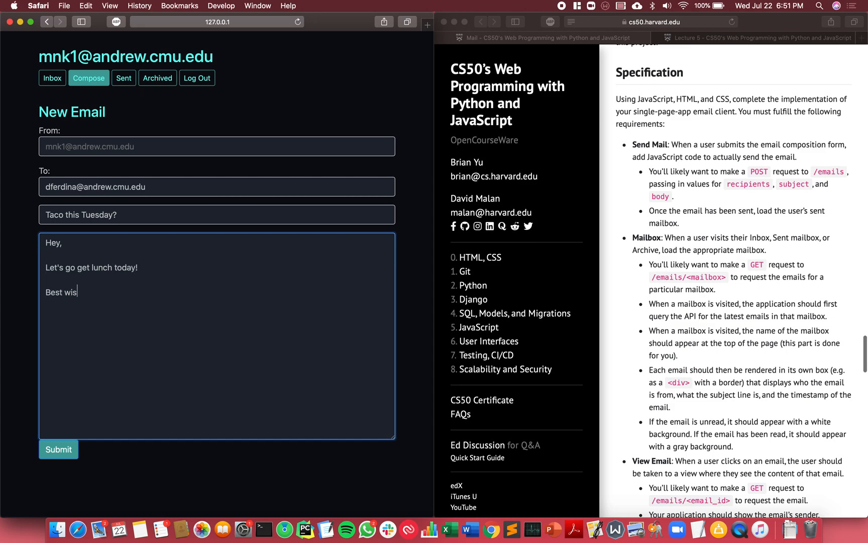
pyautogui.write('hes,')
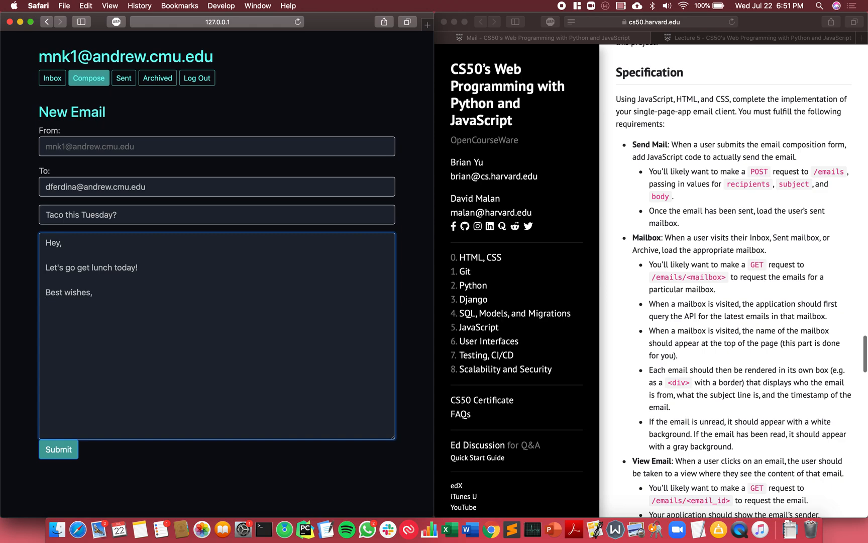
pyautogui.write('Nahin')
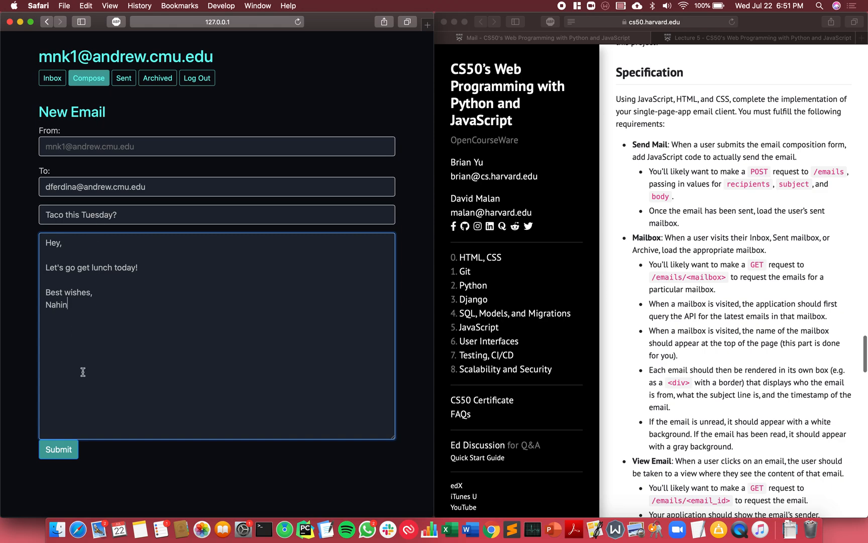
# Send the lunch invitation, check it in the Sent mailbox, then return to the Inbox
pyautogui.click(124, 77)
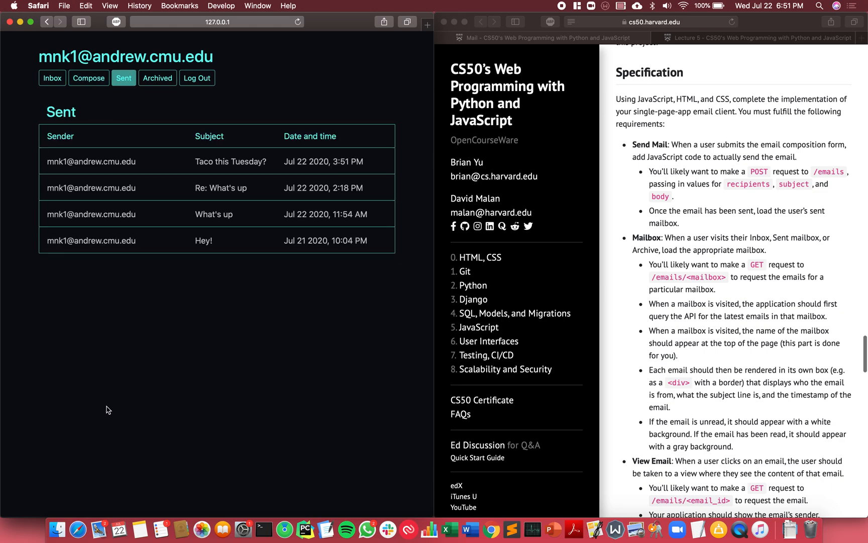
pyautogui.moveTo(203, 362)
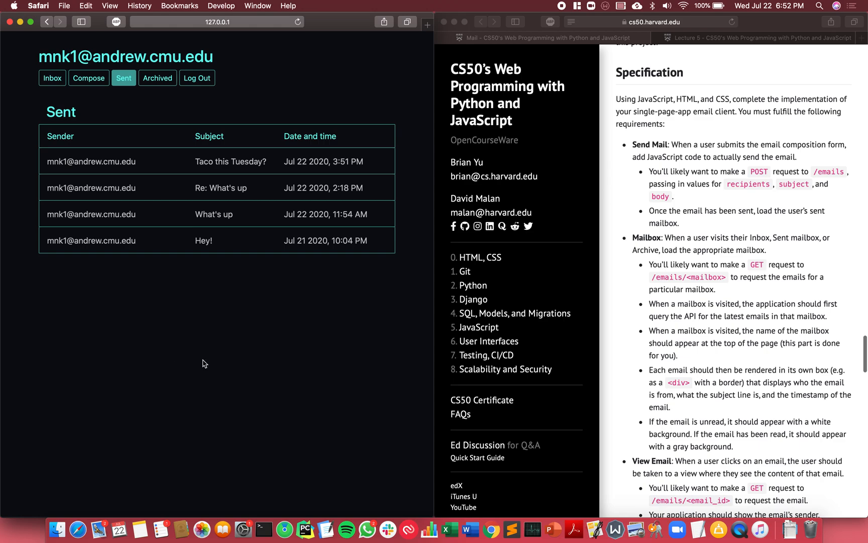
pyautogui.moveTo(325, 330)
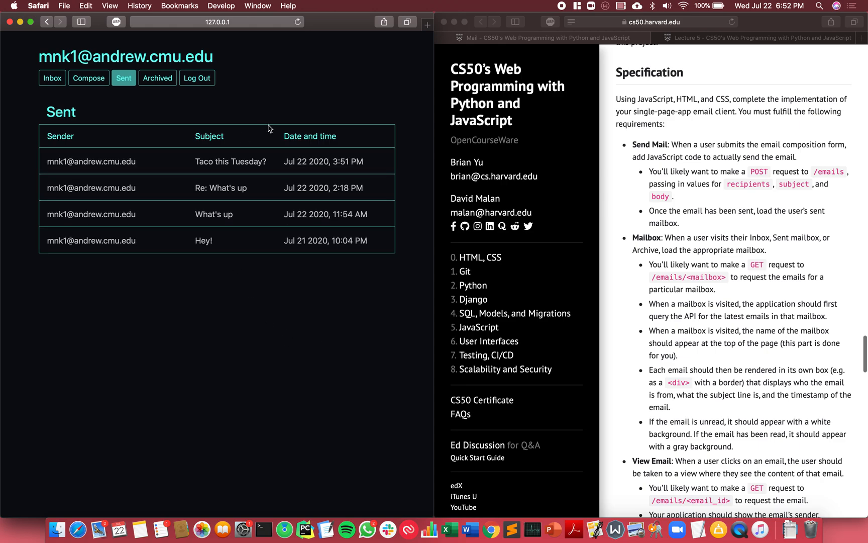
pyautogui.moveTo(681, 264)
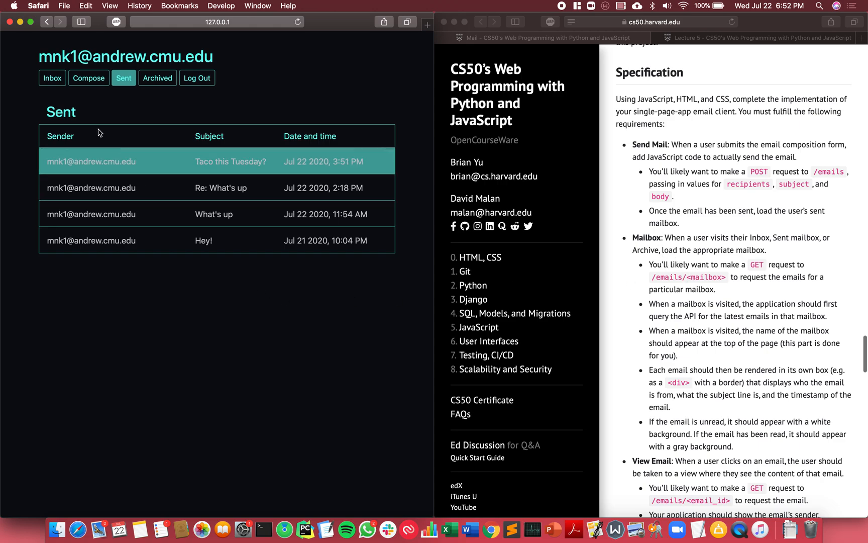
pyautogui.click(124, 77)
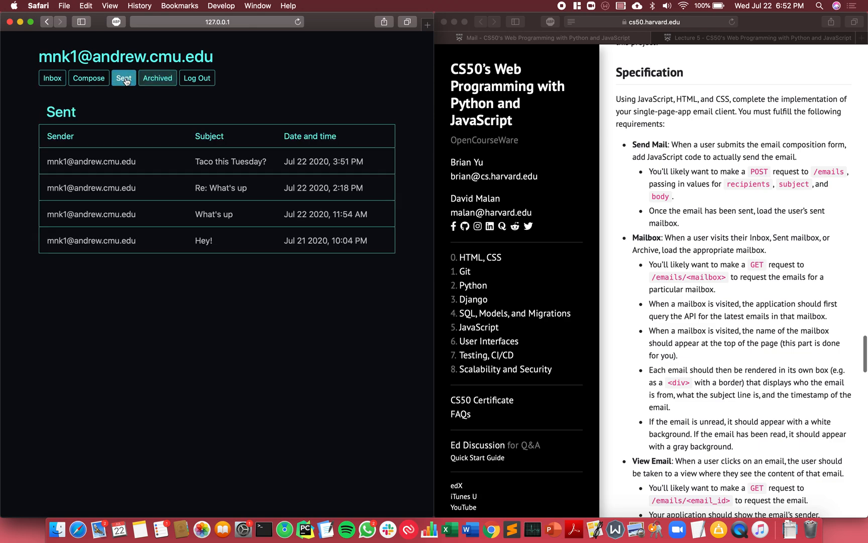
pyautogui.click(52, 77)
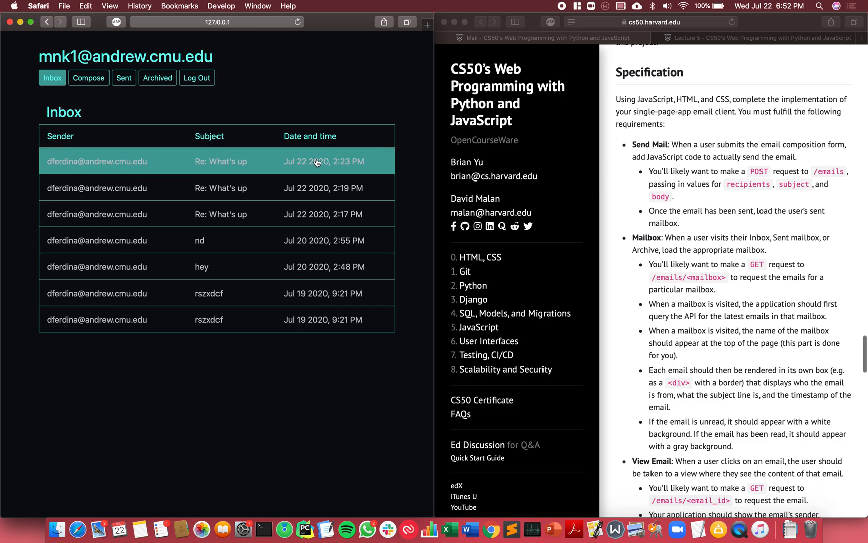
pyautogui.moveTo(303, 292)
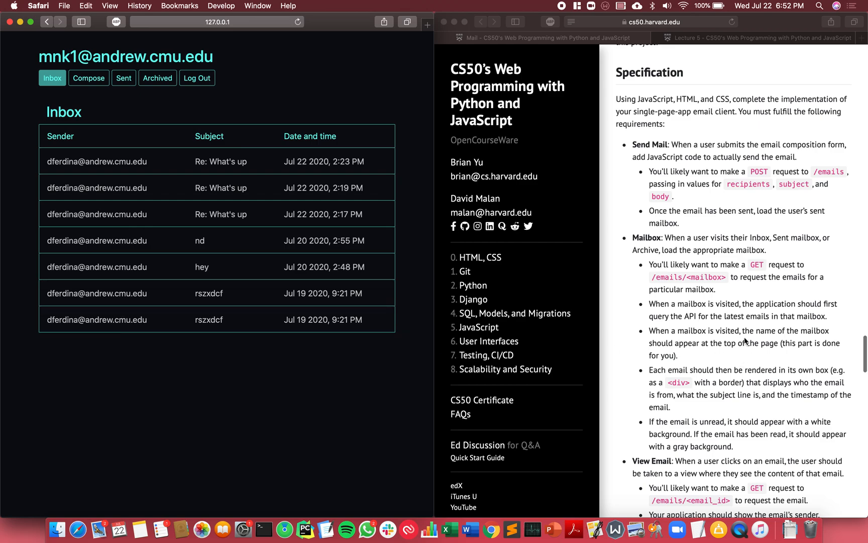
pyautogui.moveTo(323, 115)
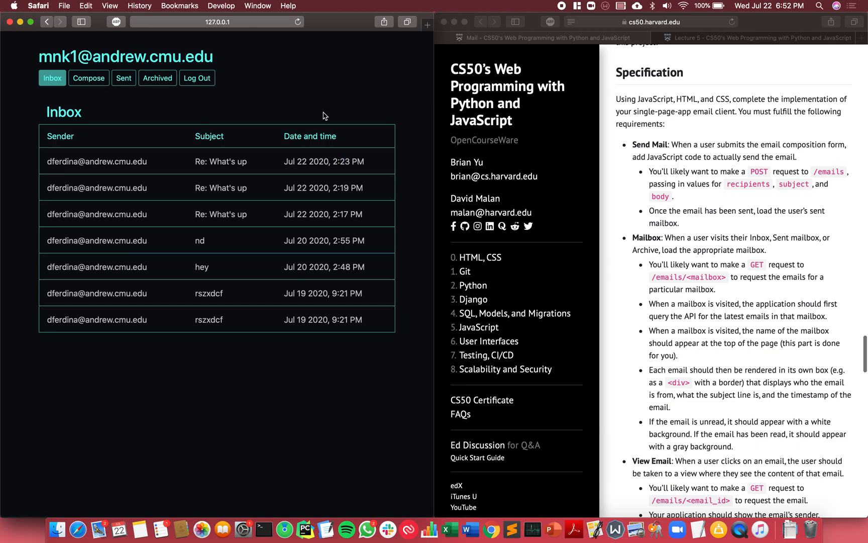
pyautogui.moveTo(277, 150)
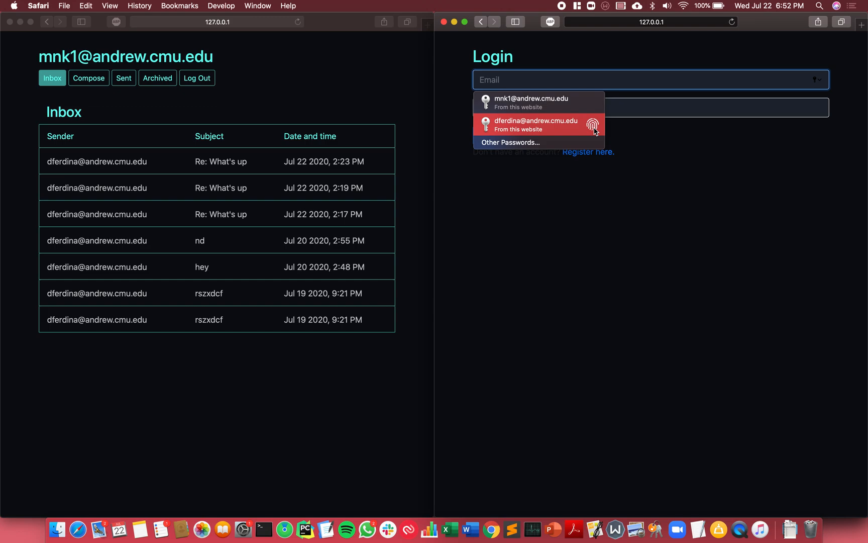
# Sign in as the second saved account and show its inbox listing 'Taco this Tuesday?'
pyautogui.click(535, 125)
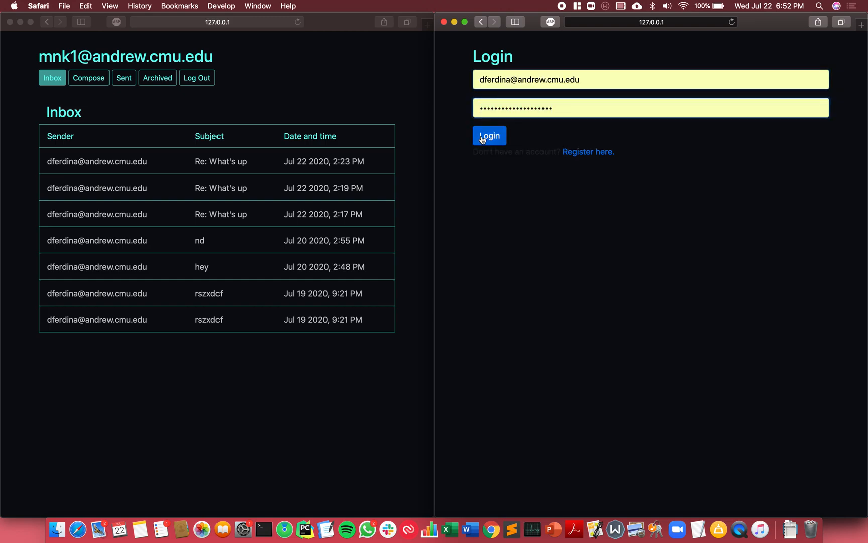
pyautogui.click(488, 134)
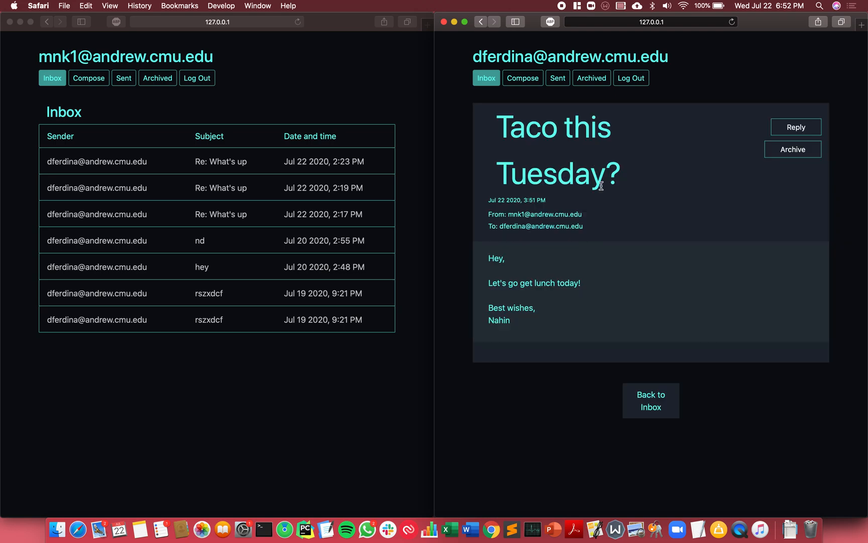
pyautogui.click(650, 400)
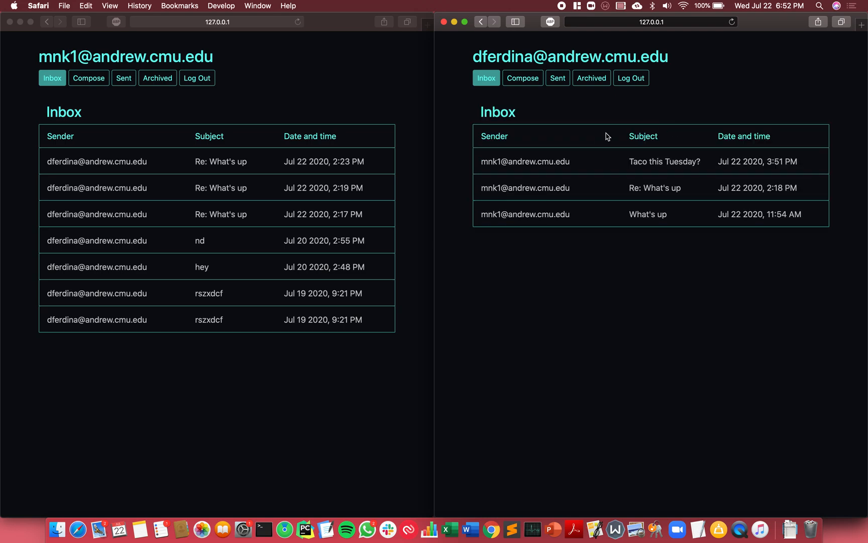
pyautogui.moveTo(779, 32)
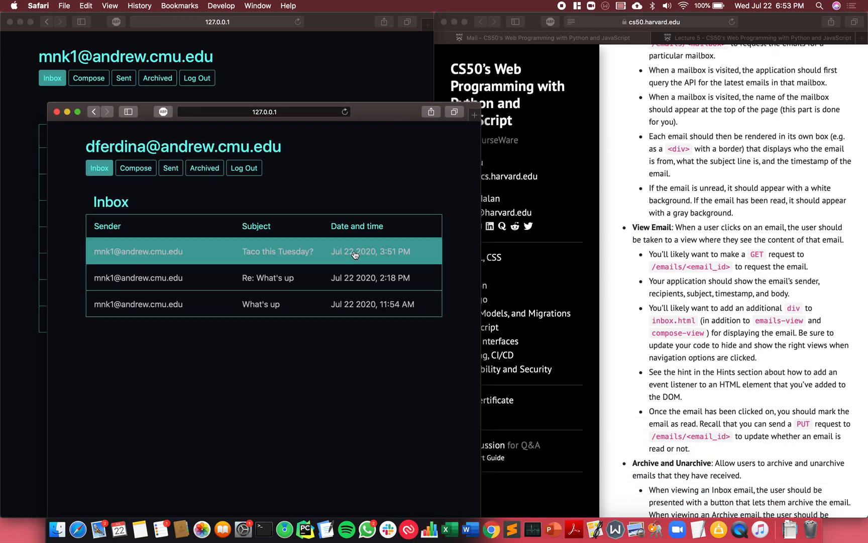
pyautogui.click(279, 251)
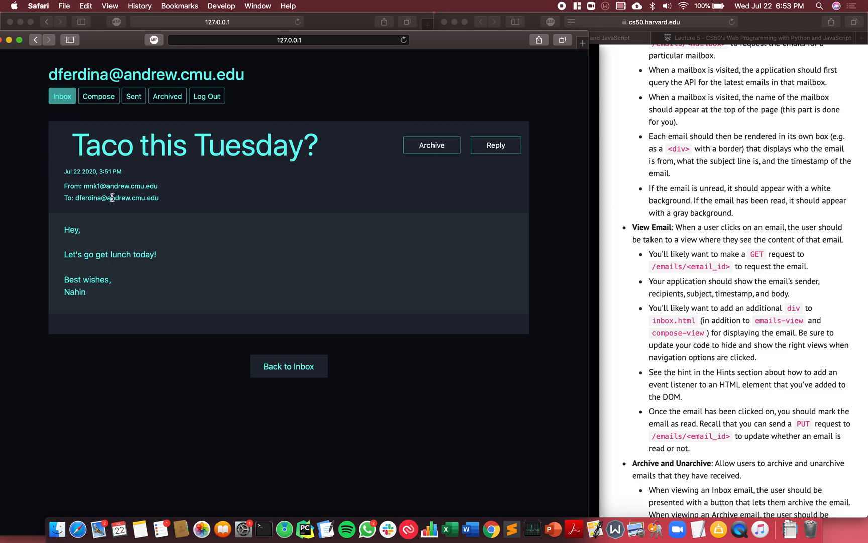
pyautogui.moveTo(123, 260)
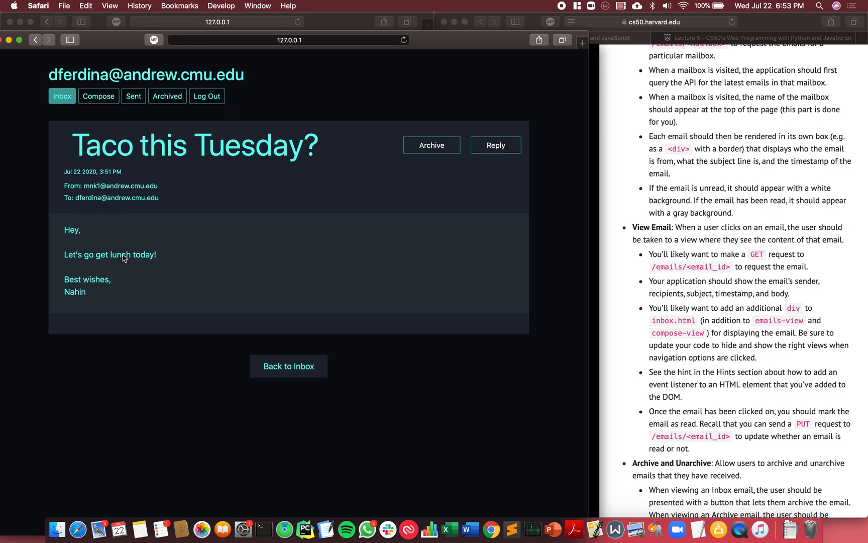
pyautogui.moveTo(141, 292)
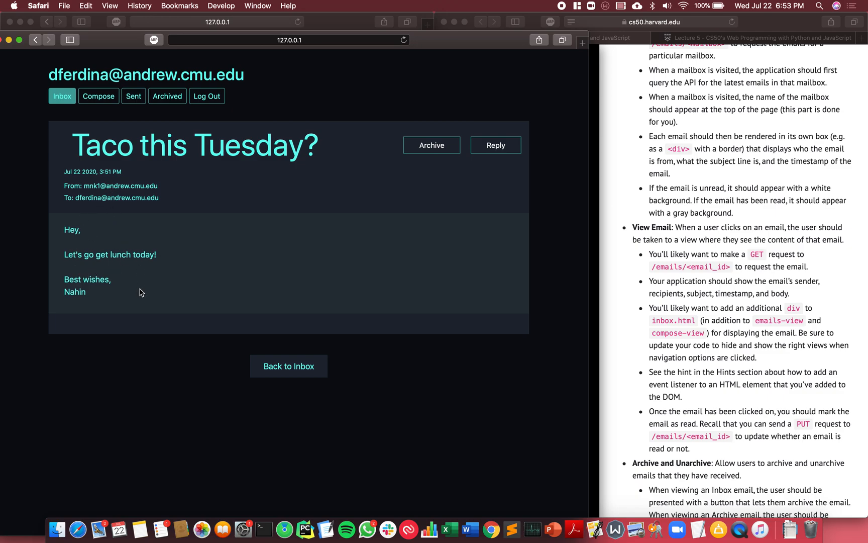
pyautogui.moveTo(495, 144)
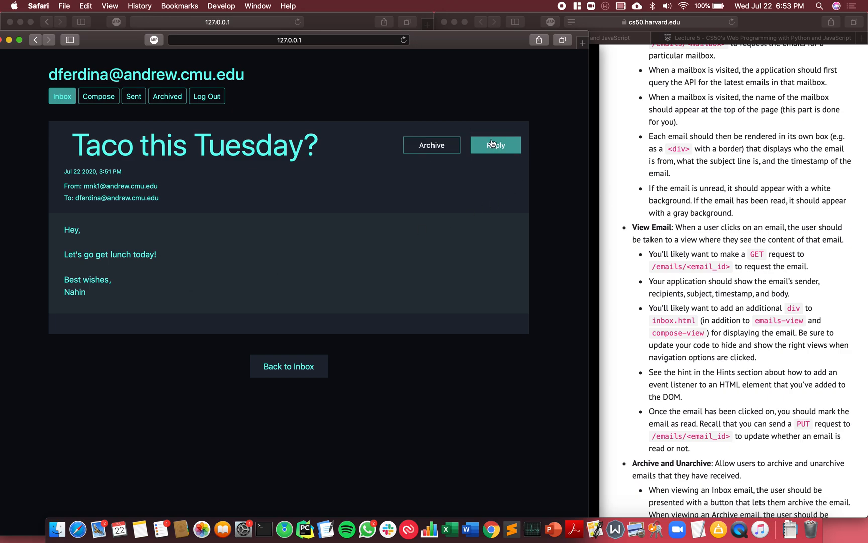
pyautogui.moveTo(289, 366)
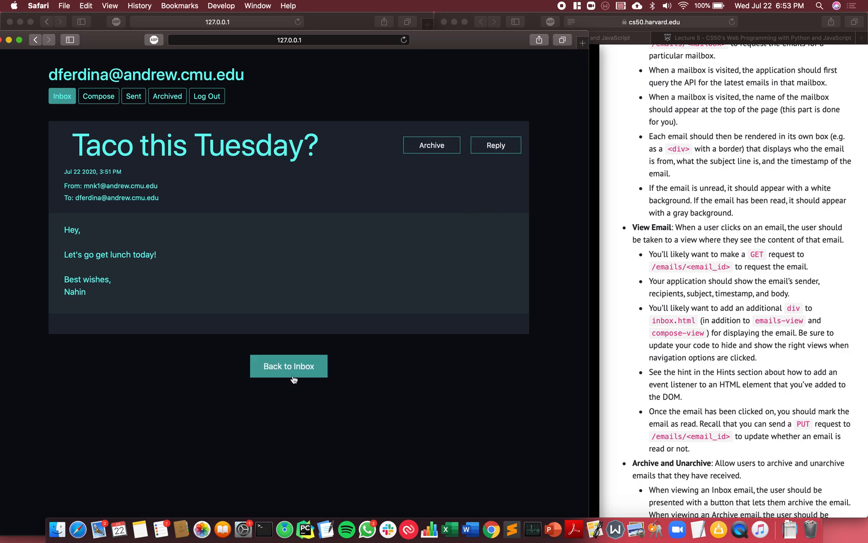
pyautogui.click(132, 96)
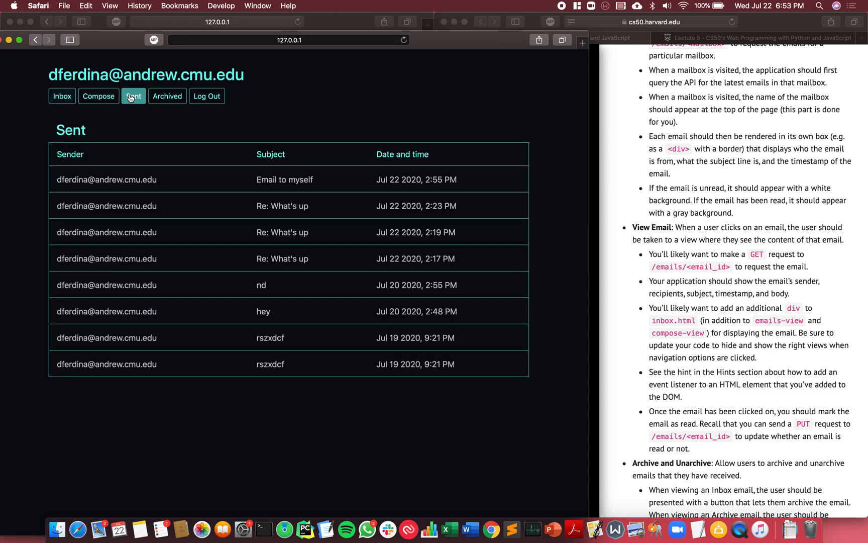
pyautogui.click(281, 205)
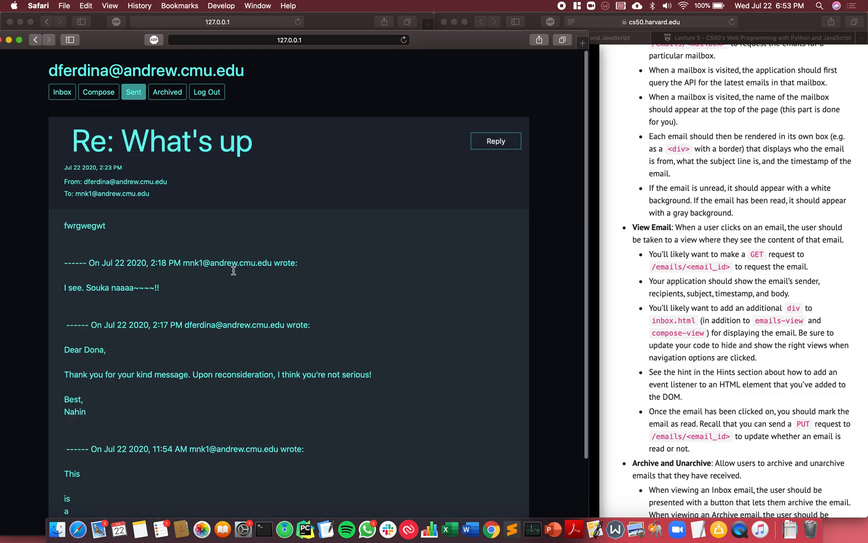
pyautogui.scroll(-3)
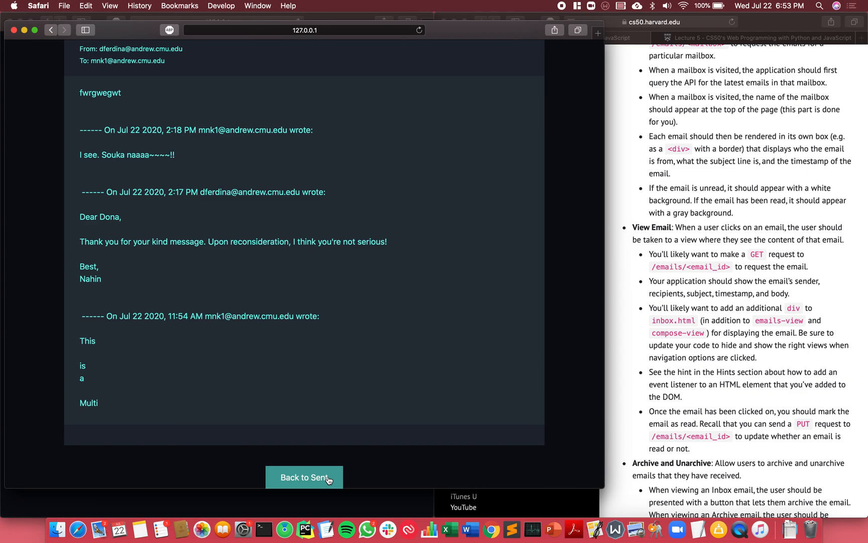
pyautogui.click(304, 477)
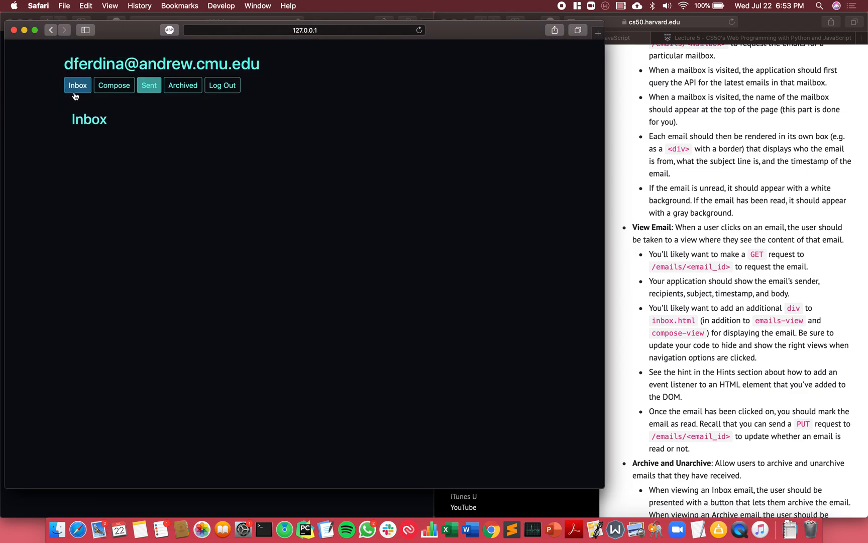
pyautogui.click(78, 85)
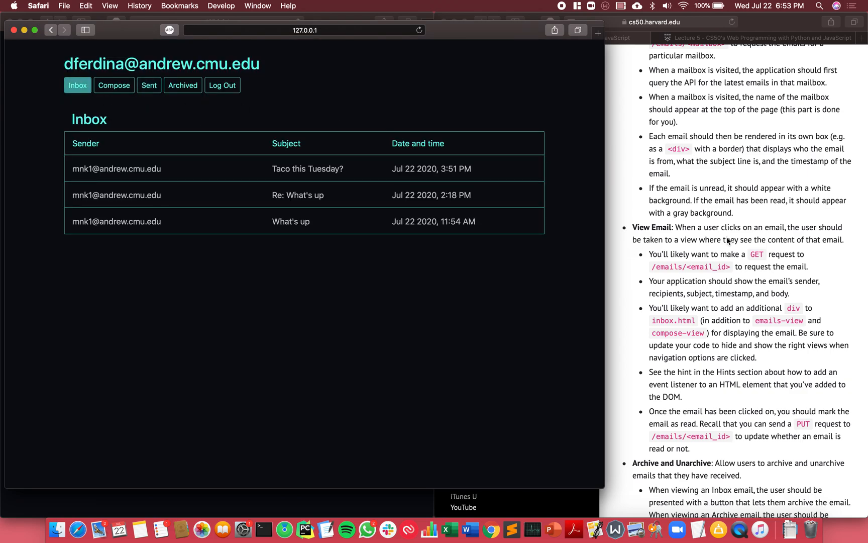
pyautogui.scroll(-3)
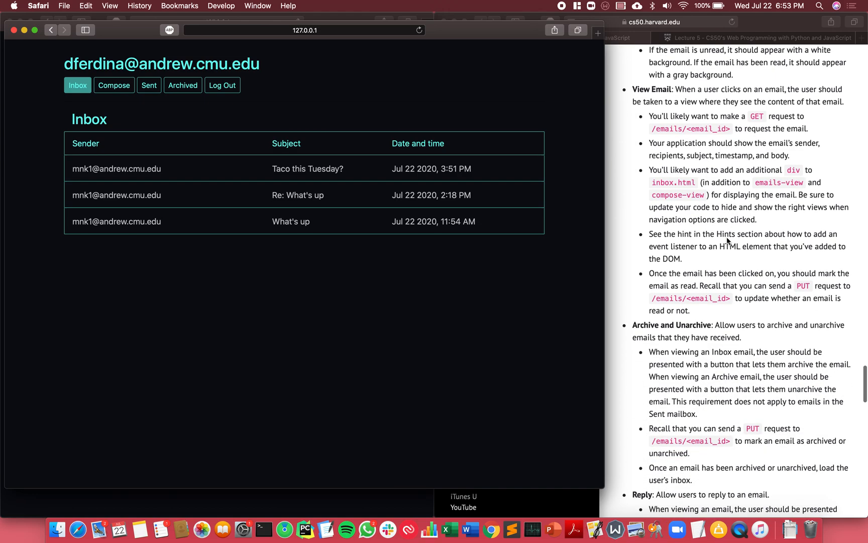
pyautogui.scroll(-3)
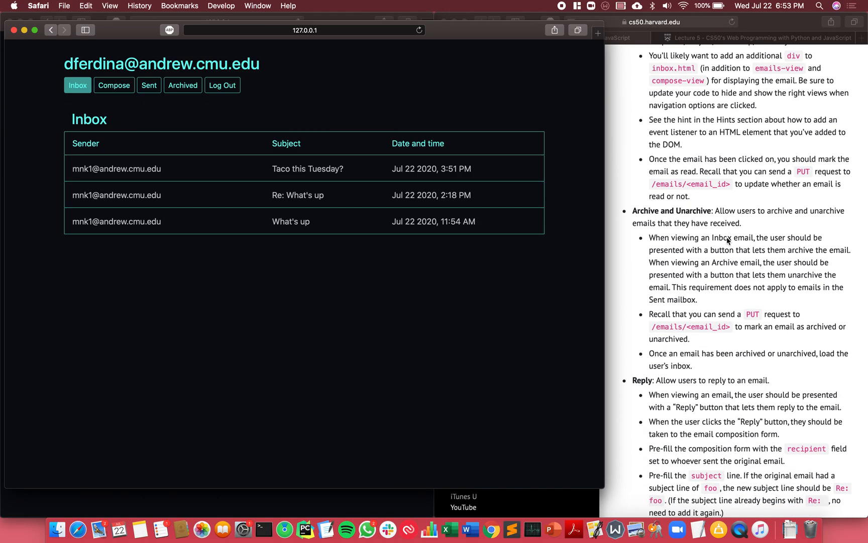
pyautogui.scroll(-3)
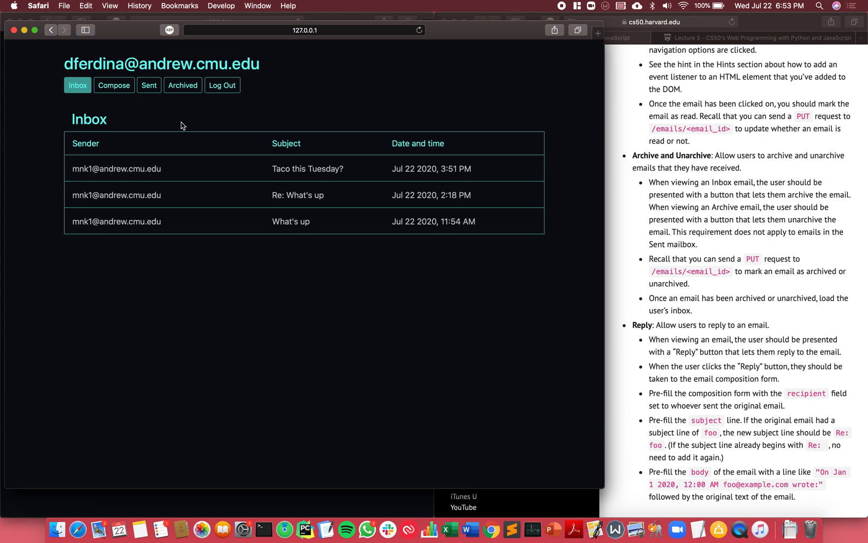
# Archive 'Taco this Tuesday?', find it in Archived, and unarchive it back to the Inbox
pyautogui.click(308, 169)
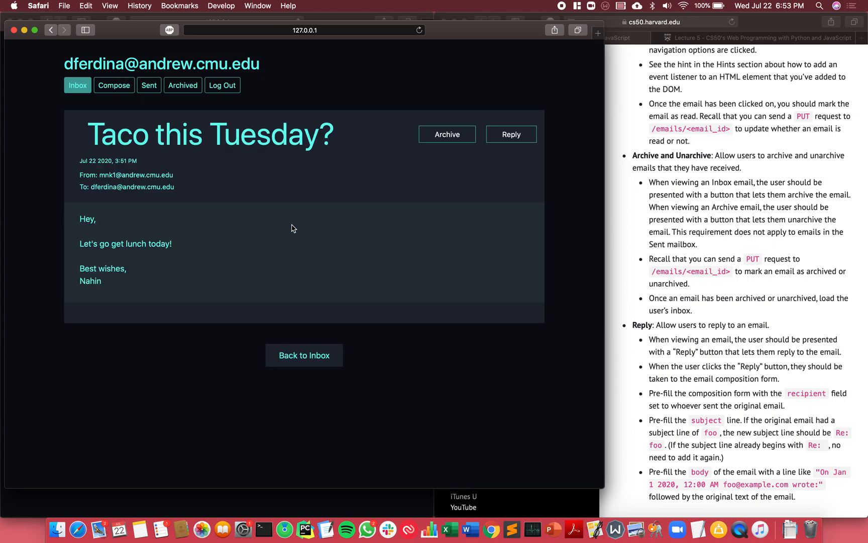
pyautogui.moveTo(401, 167)
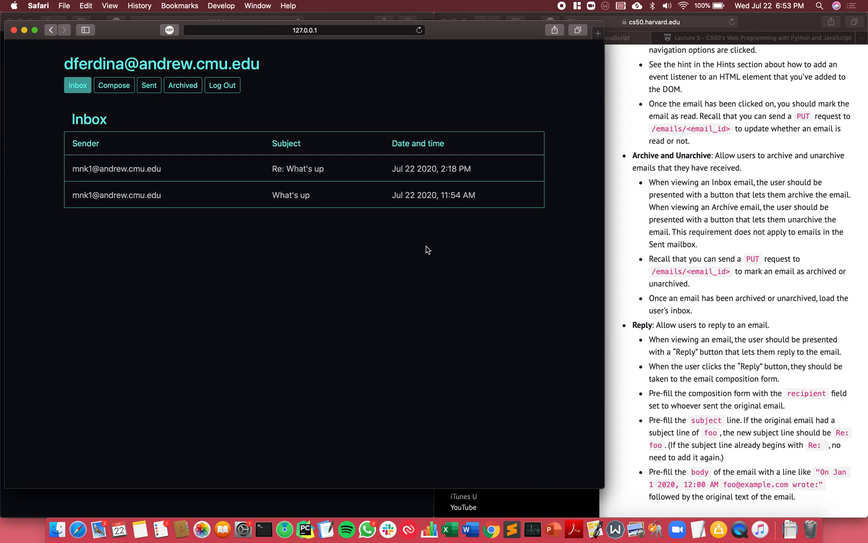
pyautogui.moveTo(309, 335)
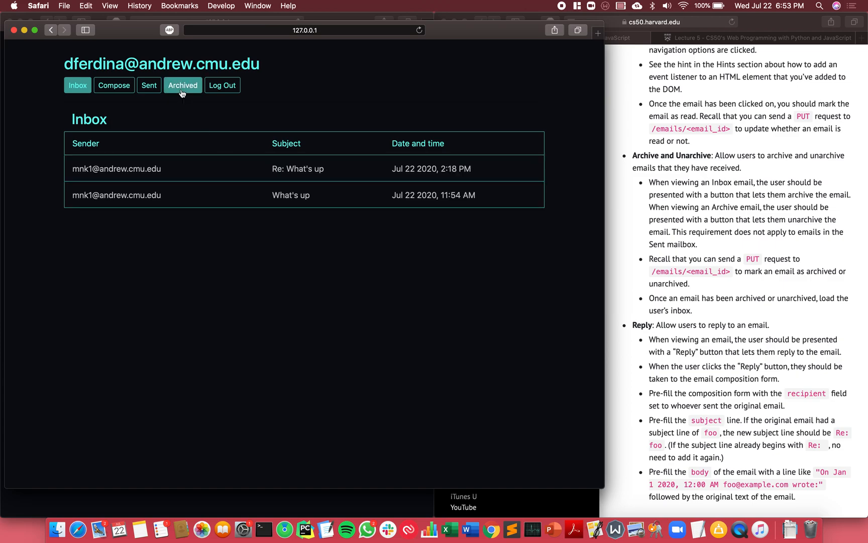
pyautogui.click(183, 85)
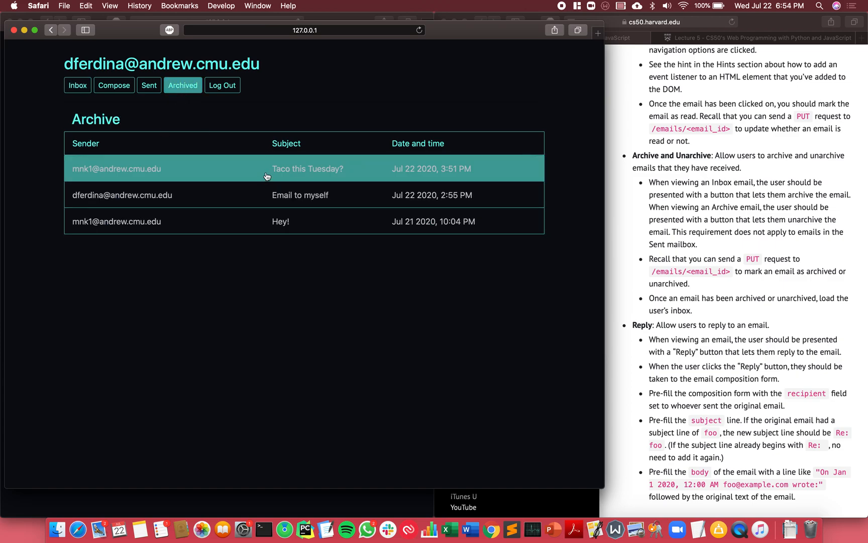
pyautogui.click(307, 168)
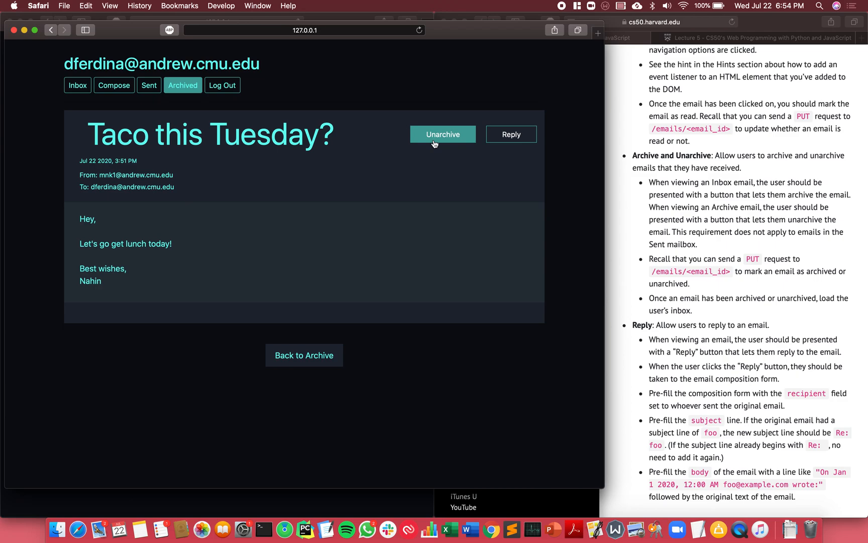
pyautogui.click(442, 134)
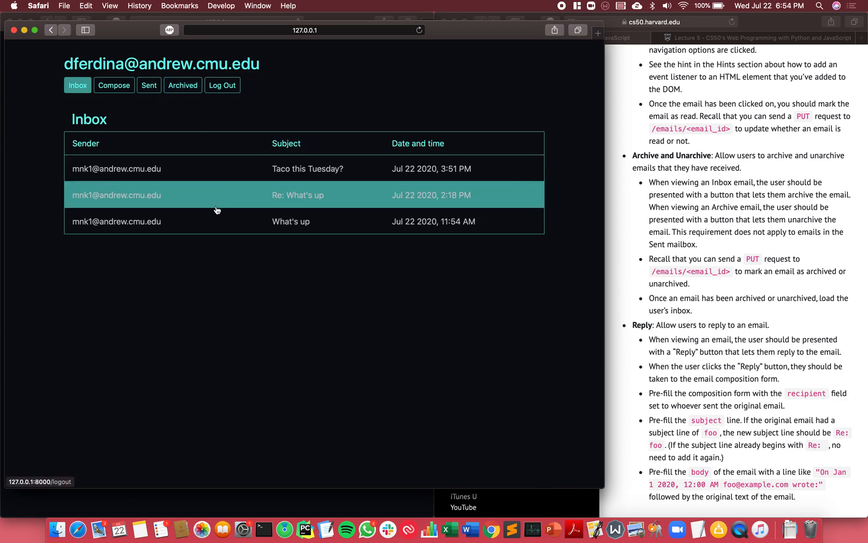
pyautogui.moveTo(297, 122)
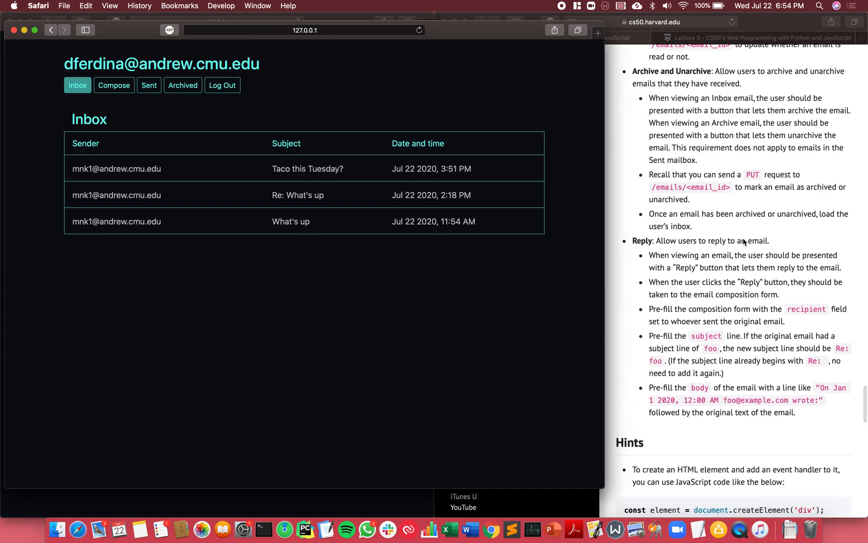
pyautogui.moveTo(733, 308)
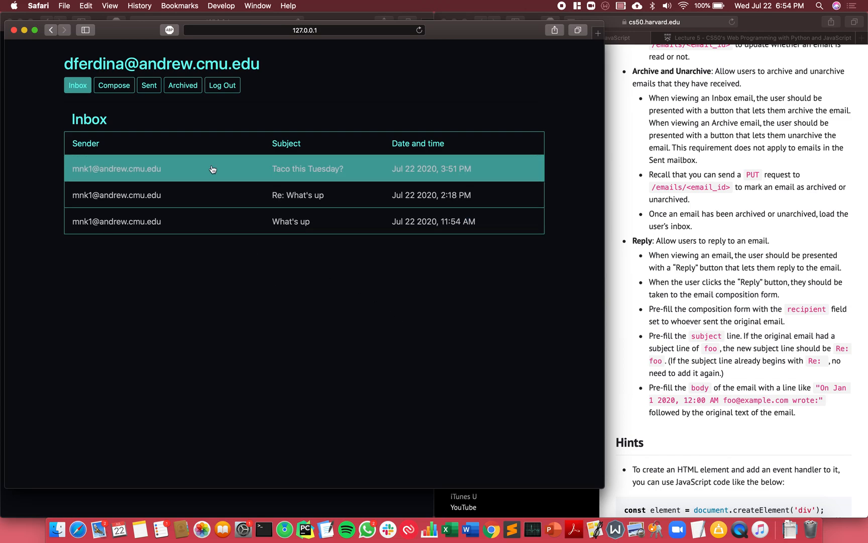
# Reply to 'Taco this Tuesday?' agreeing to lunch with 'Sure, le...n!'
pyautogui.click(213, 169)
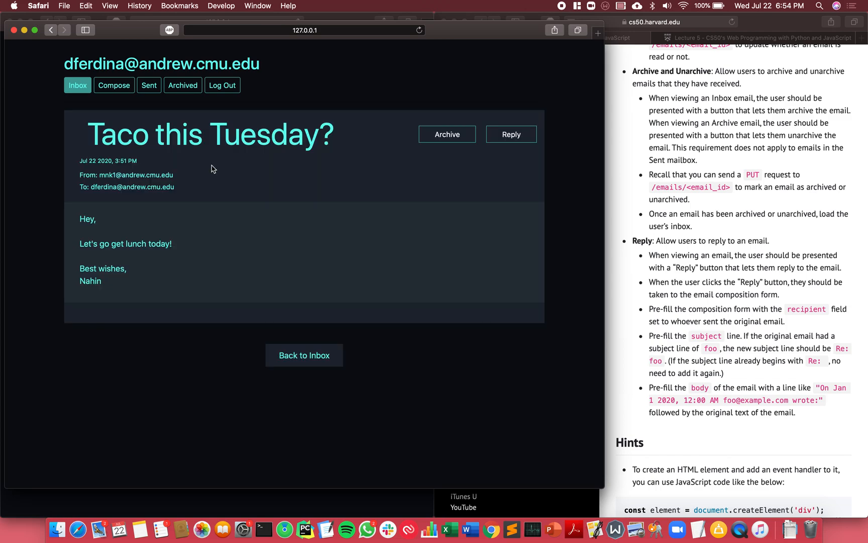
pyautogui.moveTo(144, 198)
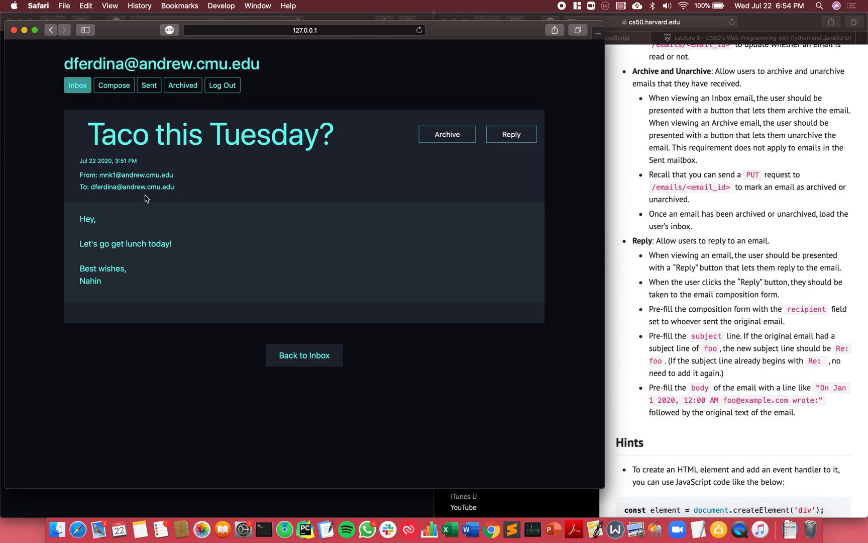
pyautogui.click(511, 134)
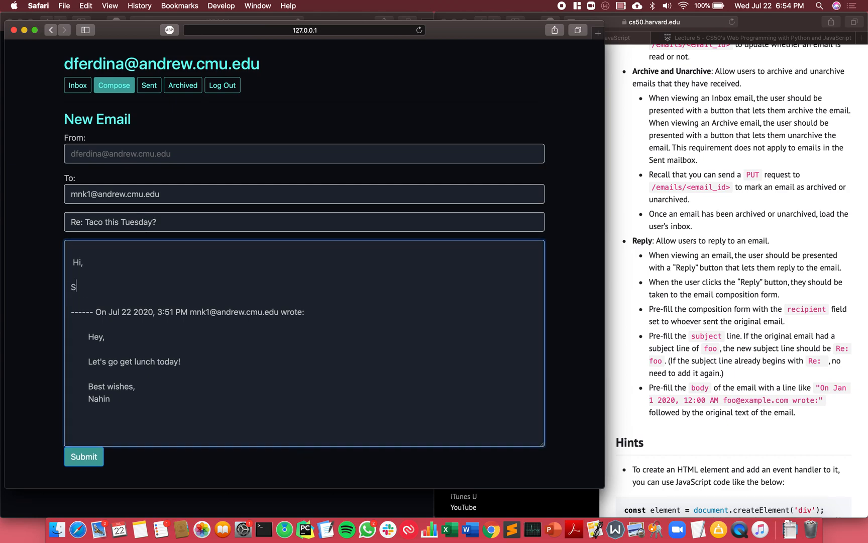
pyautogui.write('Sure, le')
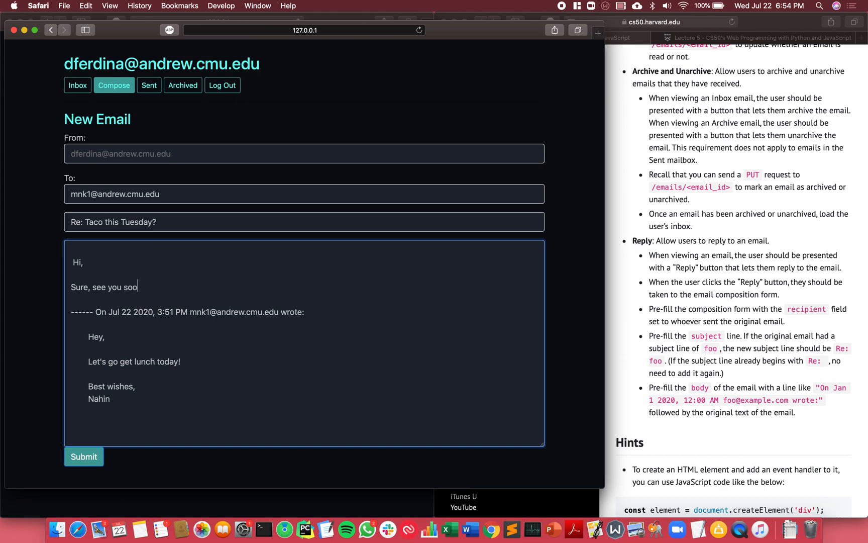
pyautogui.write('n!')
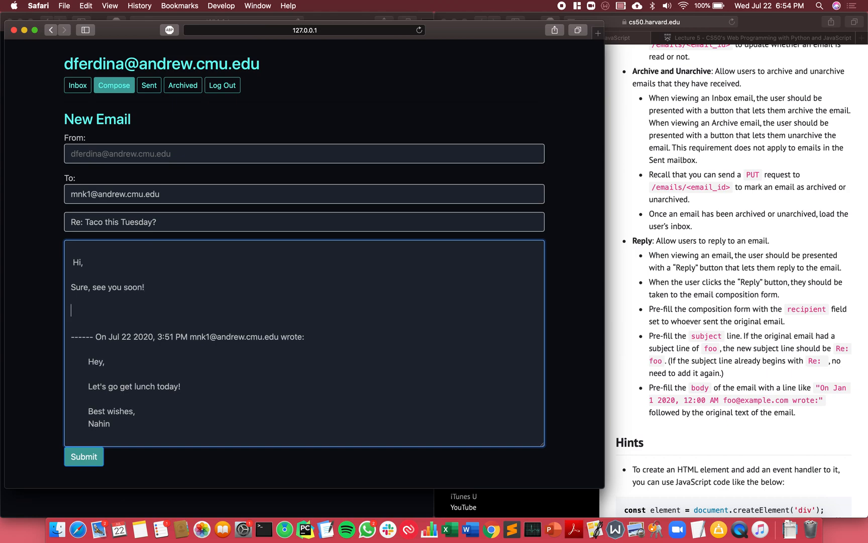
# Sign off 'Sincerely, Suhanya' above the quoted text and send the reply
pyautogui.write('Sincerely,')
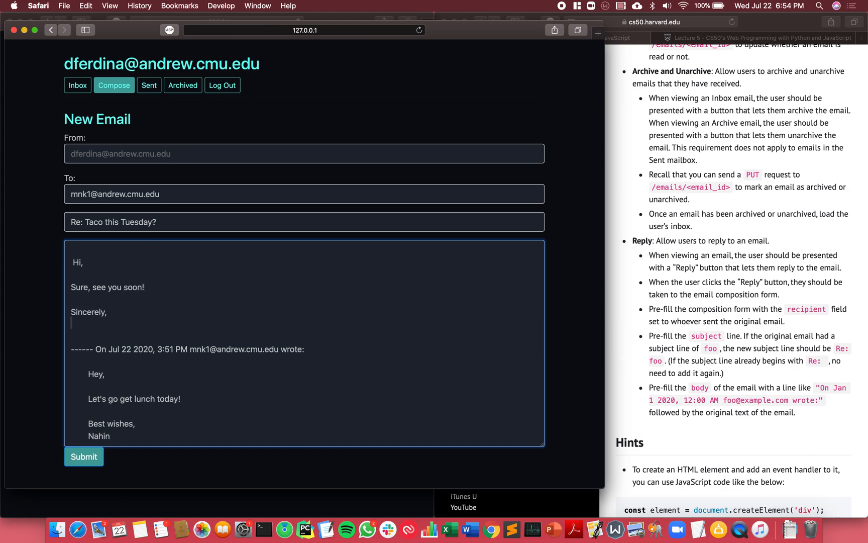
pyautogui.write('S')
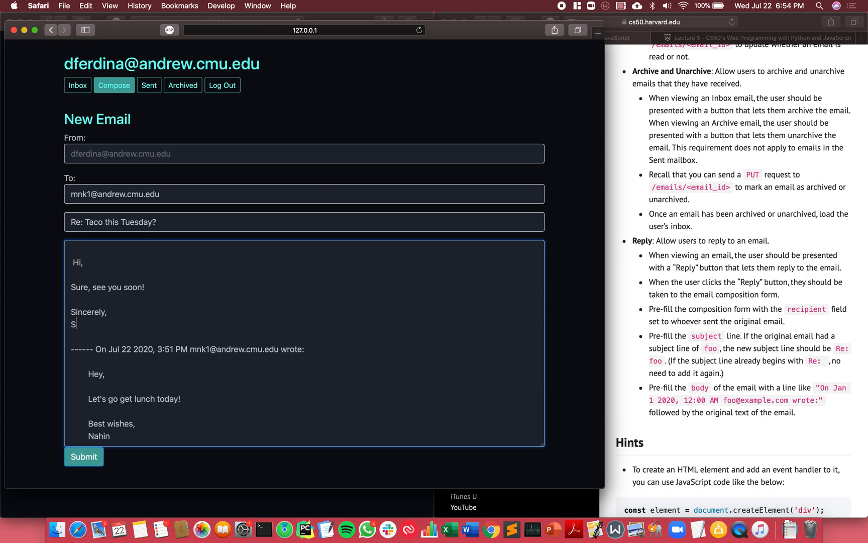
pyautogui.write('u')
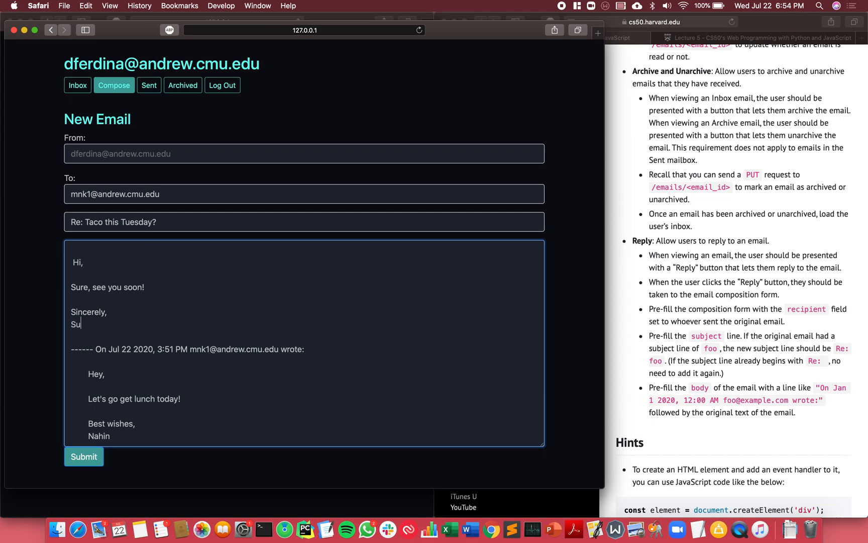
pyautogui.write('hanya')
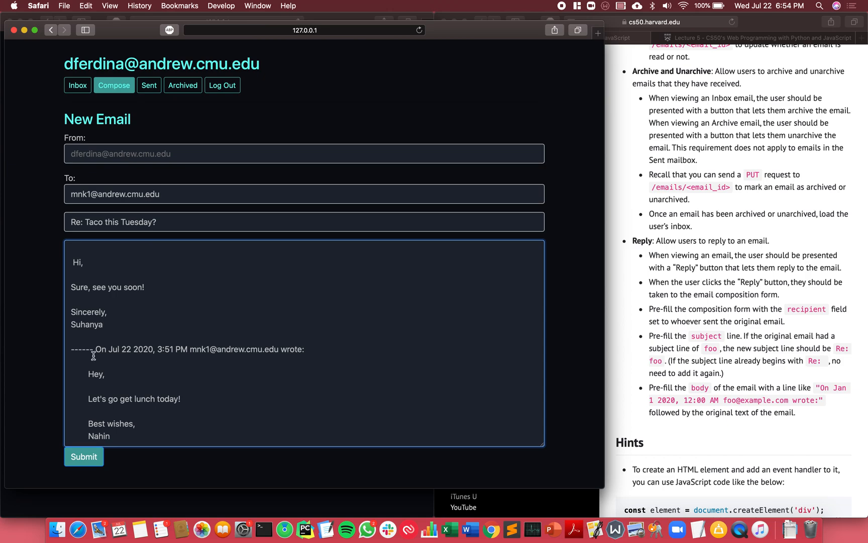
pyautogui.click(83, 456)
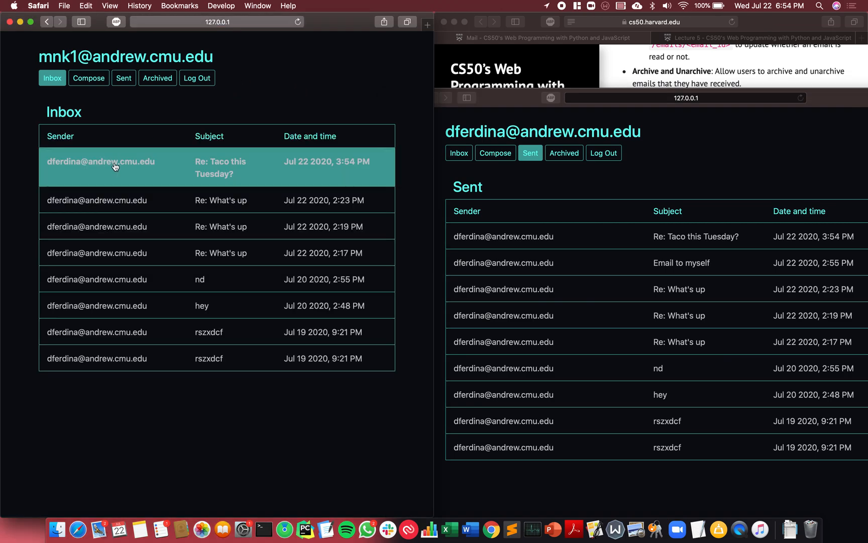
# Open the received 'Re: Taco this Tuesday?' and start a reply prefilled with quoted history
pyautogui.click(114, 167)
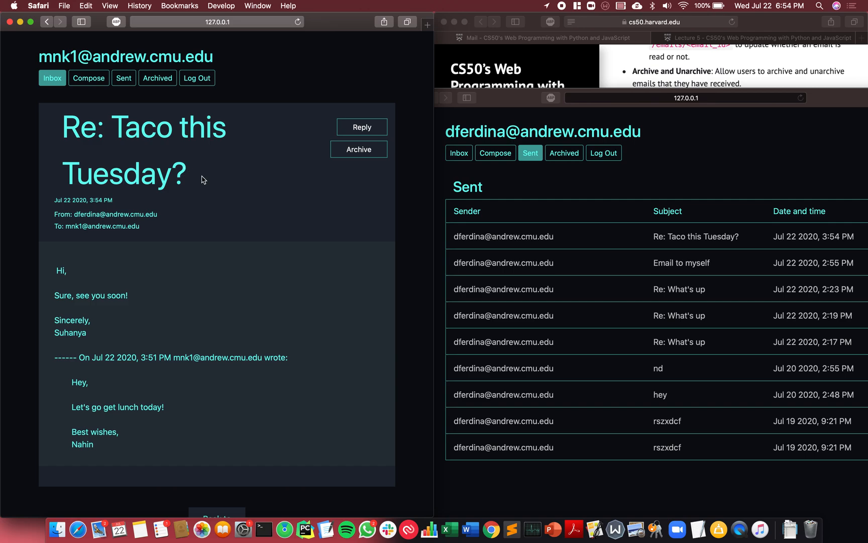
pyautogui.click(361, 126)
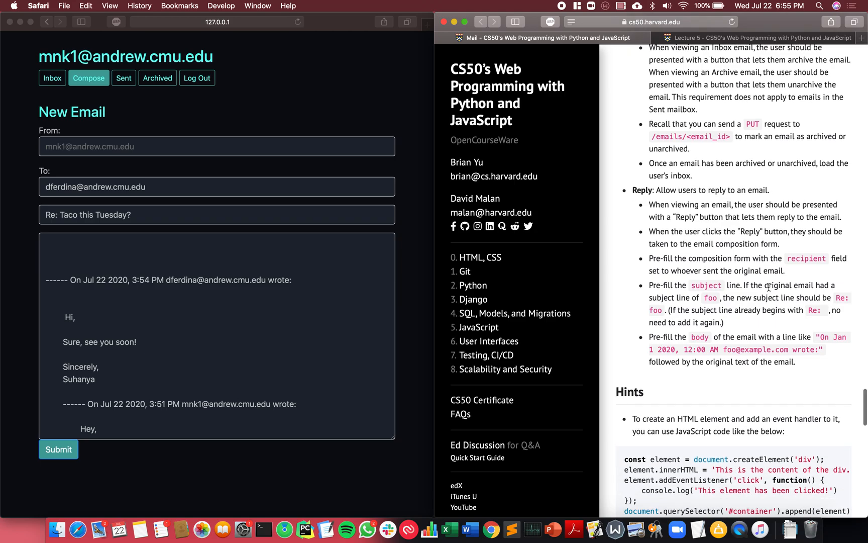
pyautogui.scroll(-3)
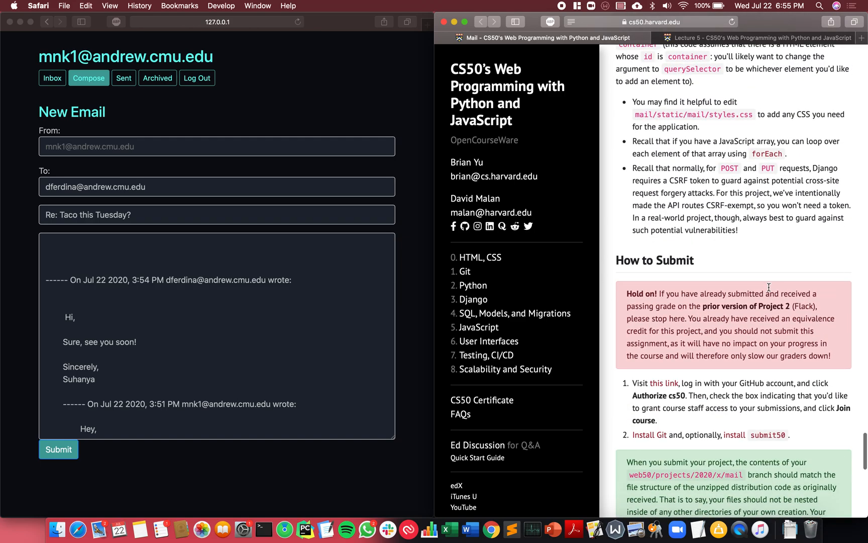
pyautogui.scroll(-3)
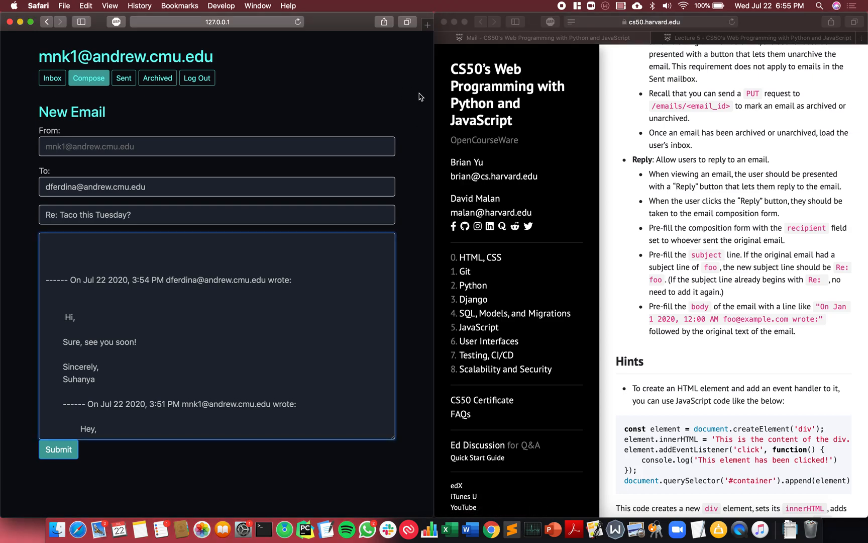
pyautogui.moveTo(263, 98)
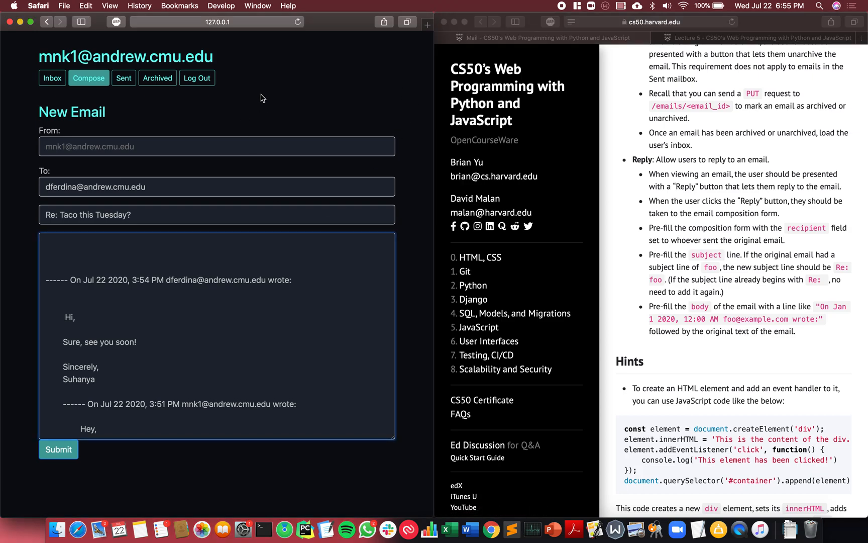
pyautogui.moveTo(337, 202)
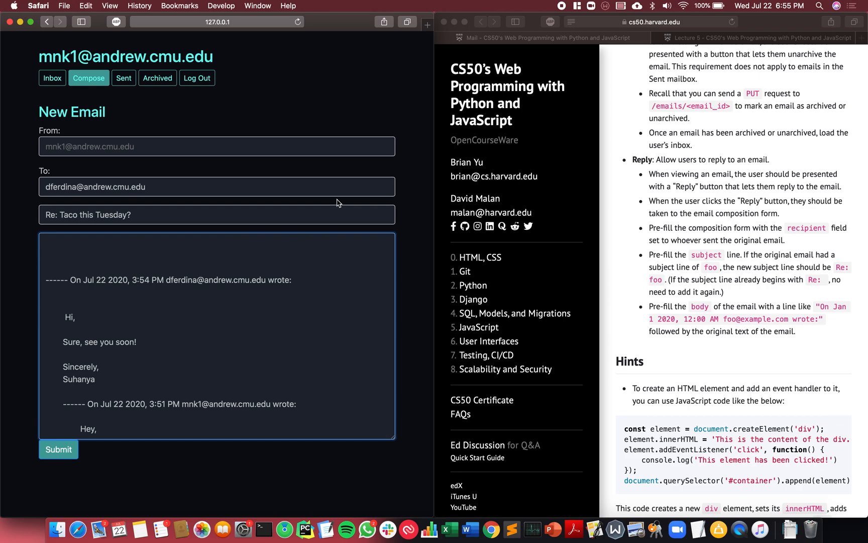
pyautogui.moveTo(334, 287)
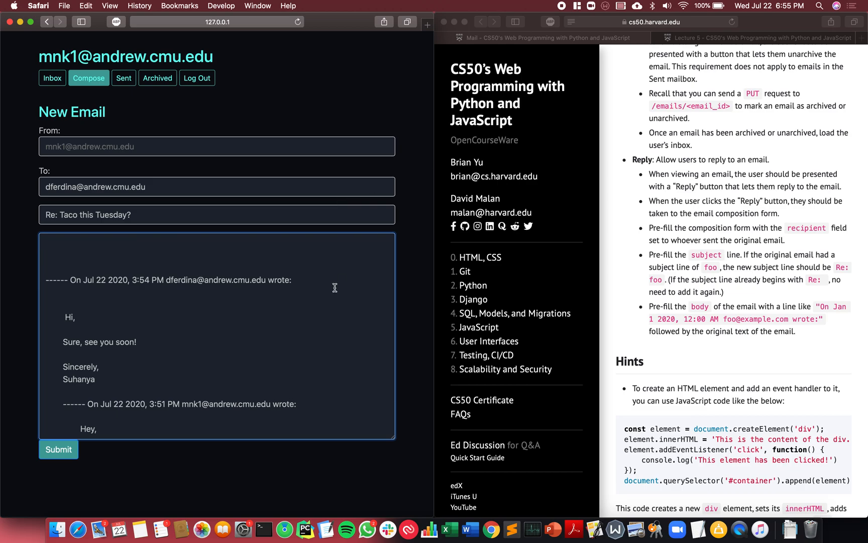